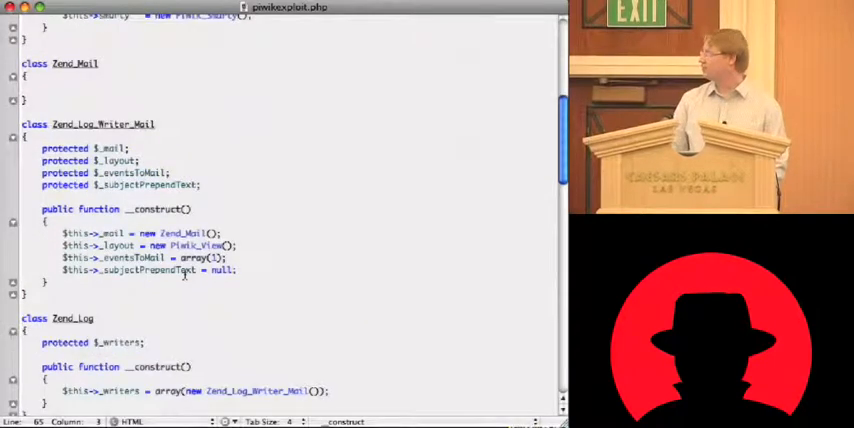
Review the exploit source, pointing out the Zend_Log class and the _eval callback in the plugins array.
scroll("down", 3)
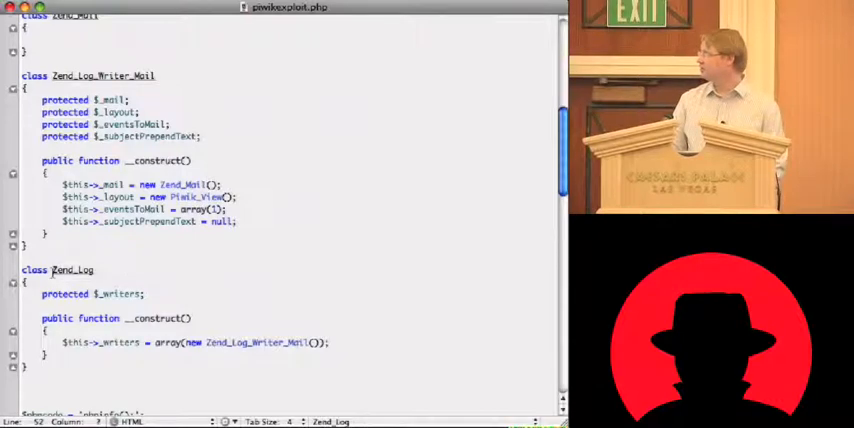
double_click(71, 269)
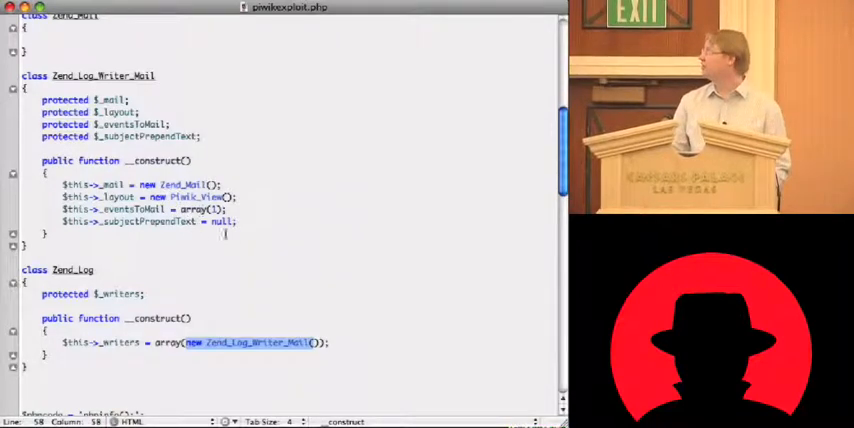
scroll("up", 3)
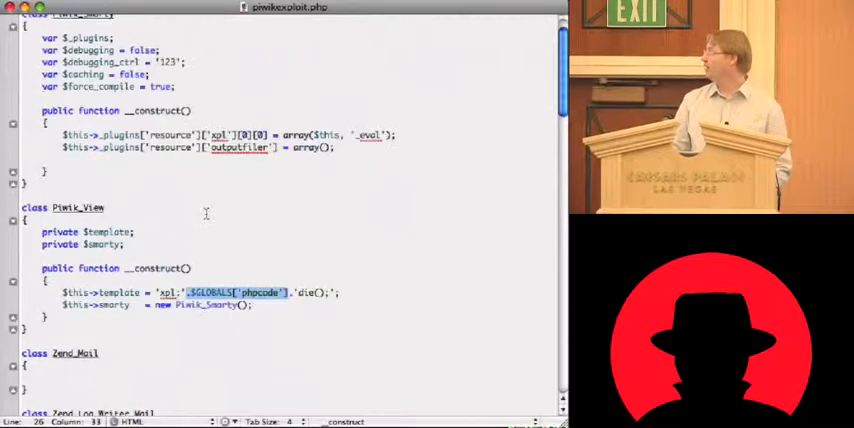
scroll("up", 3)
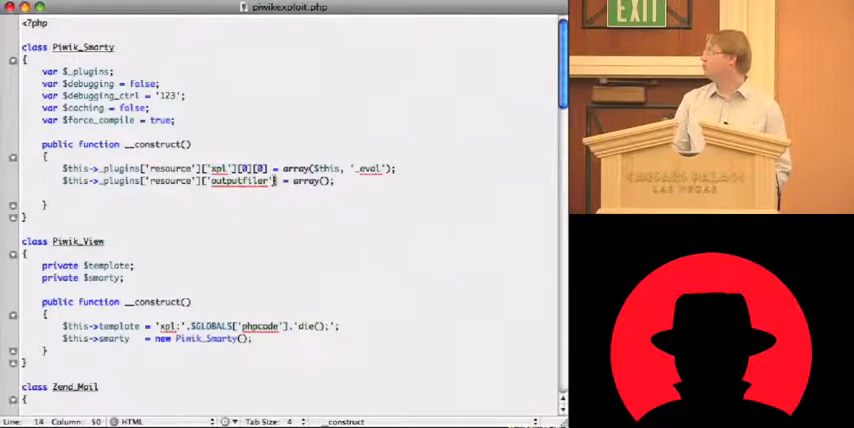
double_click(240, 182)
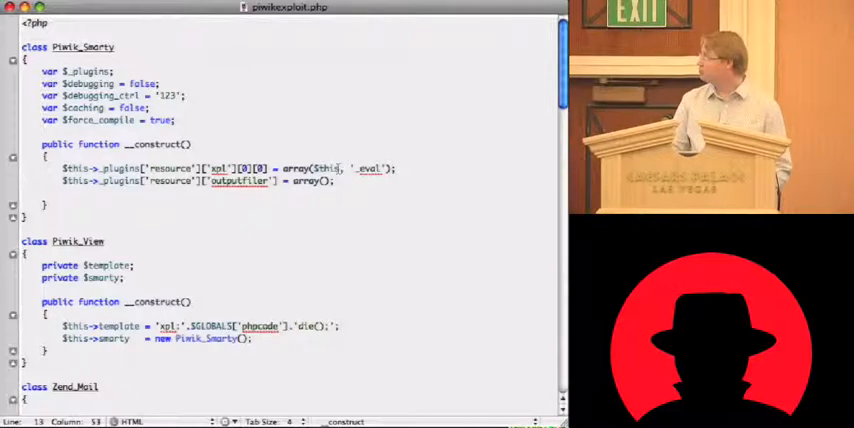
double_click(324, 168)
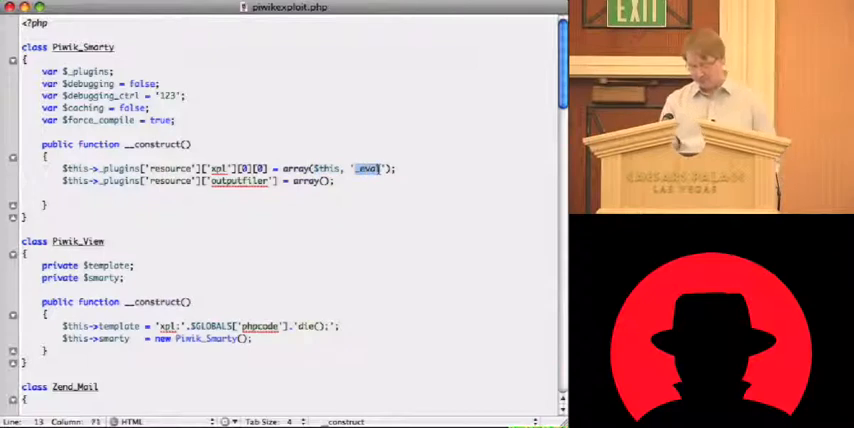
scroll("down", 3)
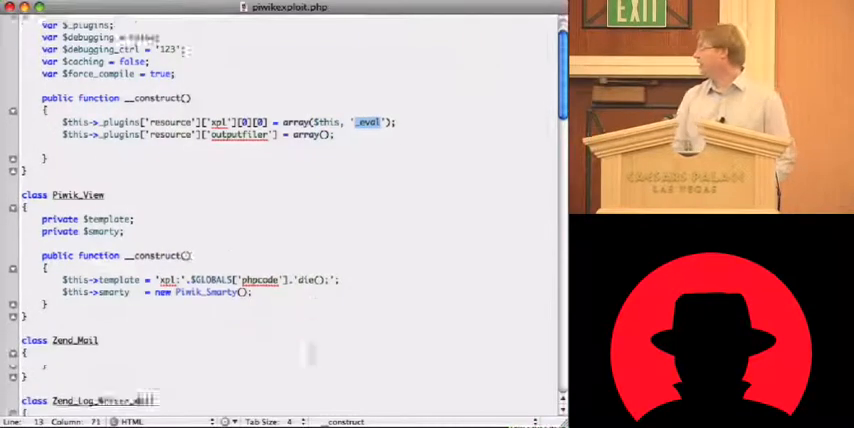
scroll("down", 3)
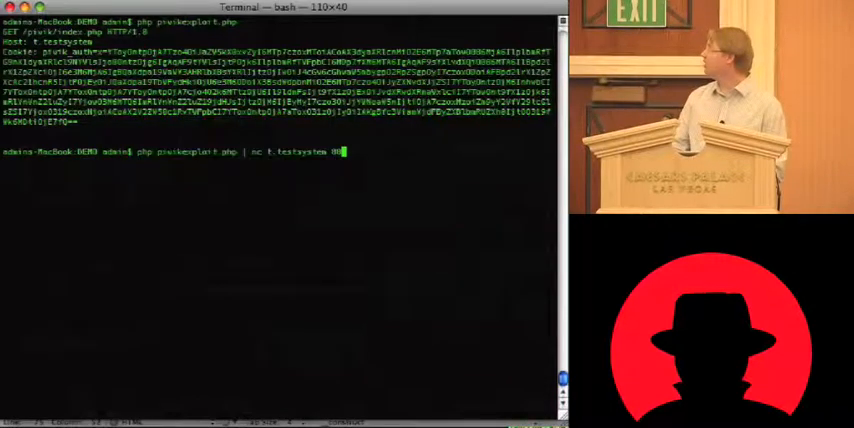
Run the exploit so its GET request with the encoded cookie payload is piped to t.testsystem port 80.
key("Return")
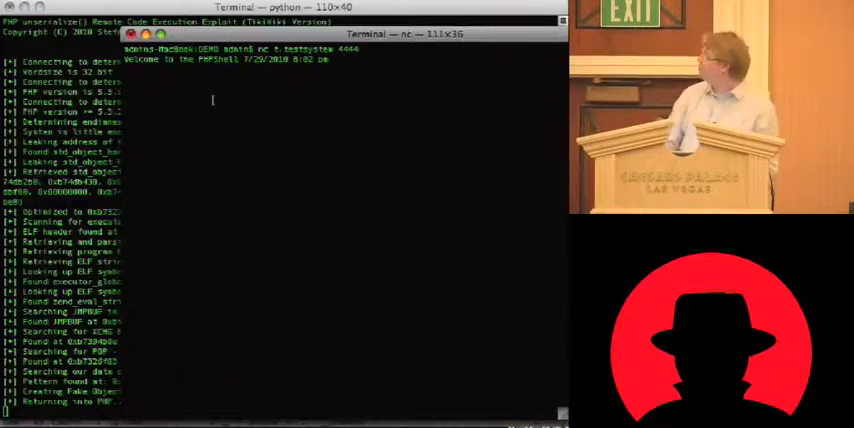
Run phpinfo() in the remote PHP shell, then begin a system() call to report the target's kernel.
type("php")
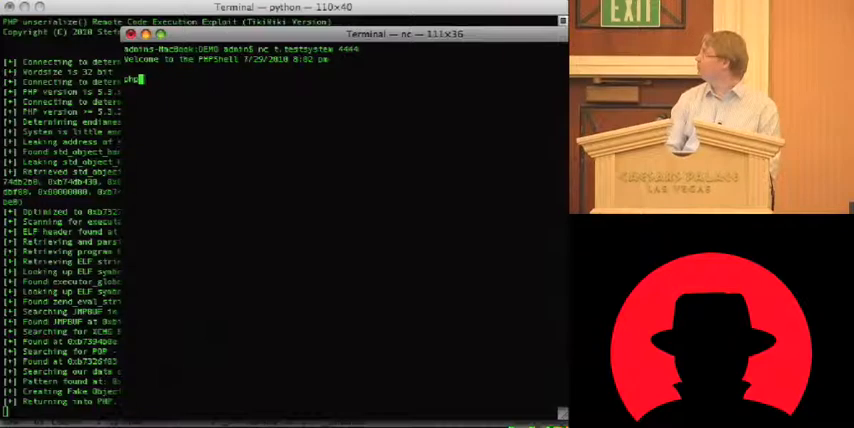
type("info")
type("system(\"uname -a\");")
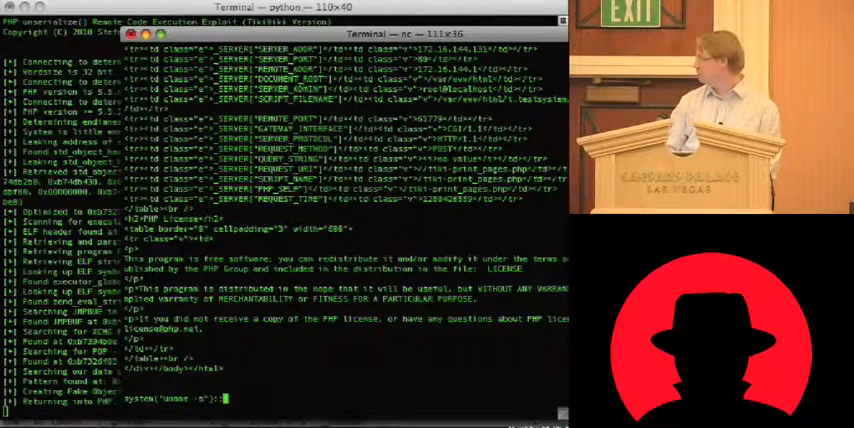
key("Return")
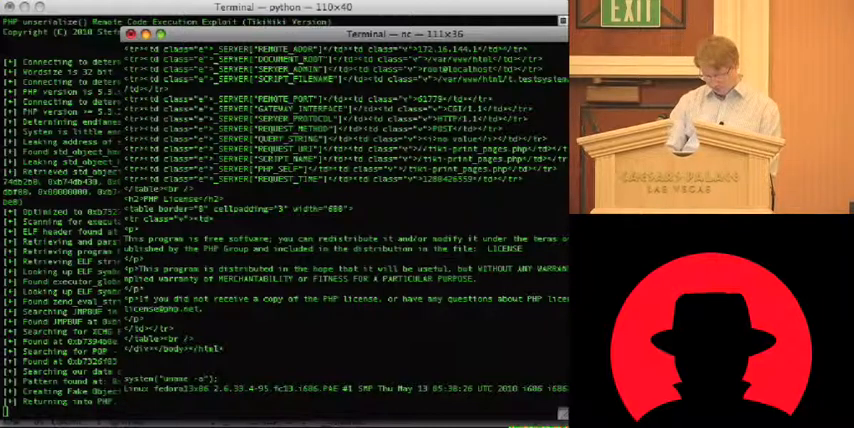
type("system('")
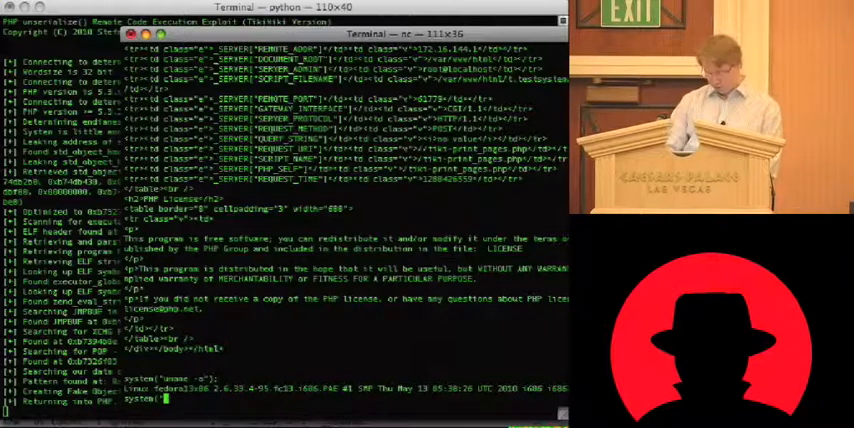